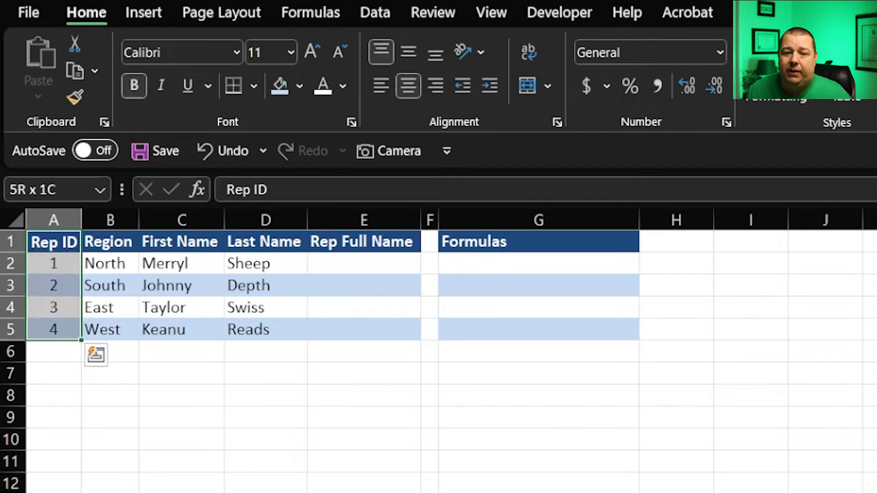
Point out the First Name, Last Name and Rep Full Name columns, then select E2
left_click(180, 241)
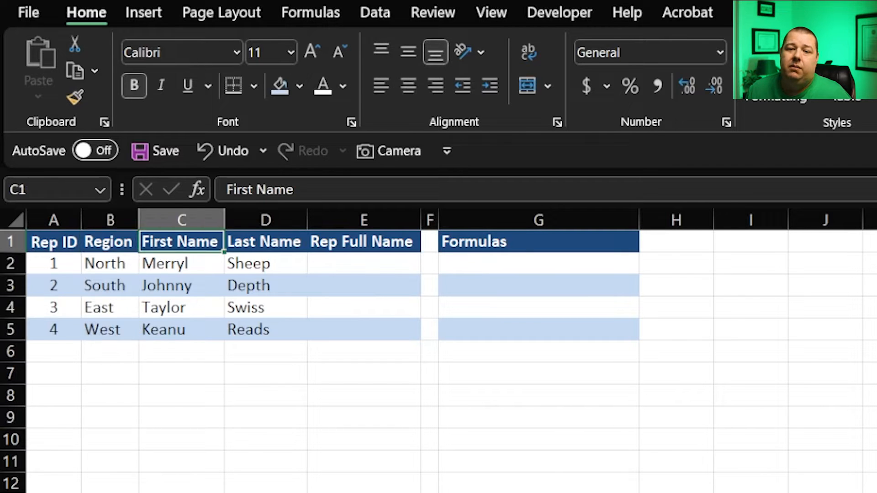
left_click(363, 241)
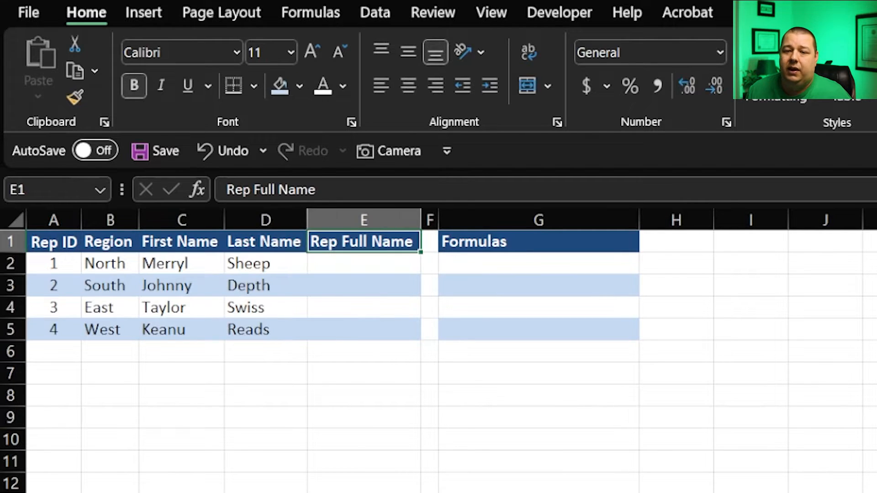
left_click_drag(363, 242, 363, 329)
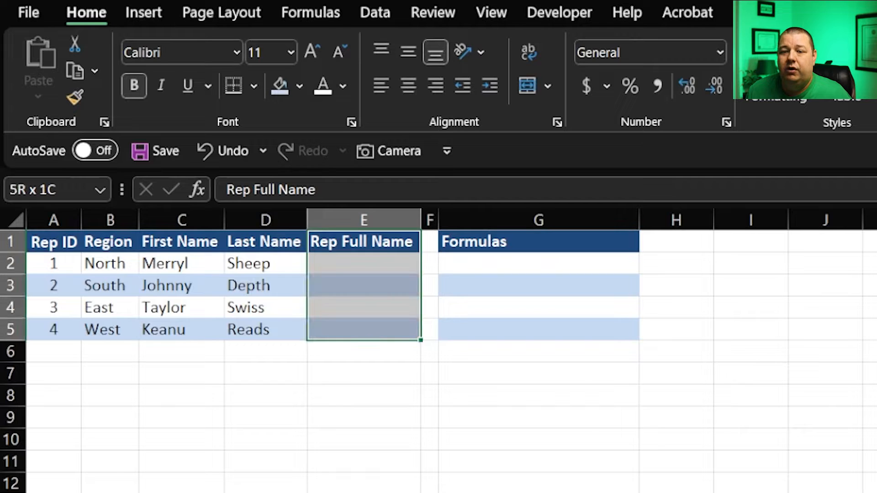
left_click(363, 263)
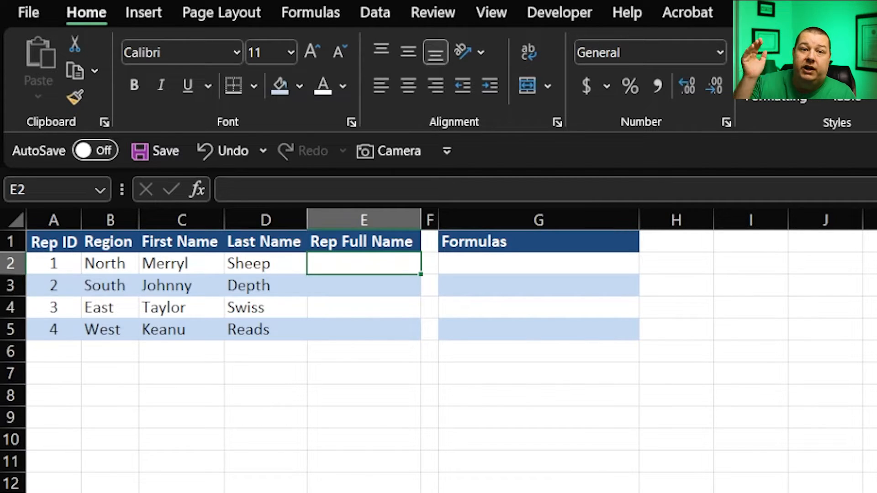
left_click(266, 264)
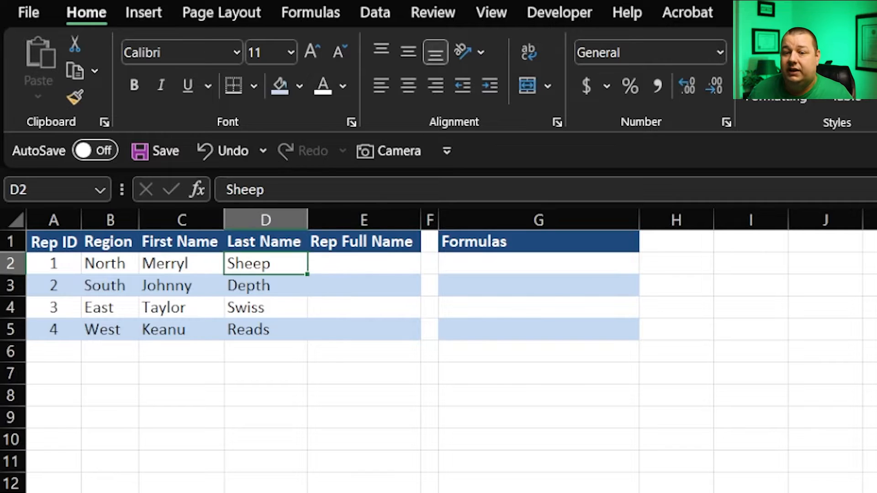
left_click(363, 263)
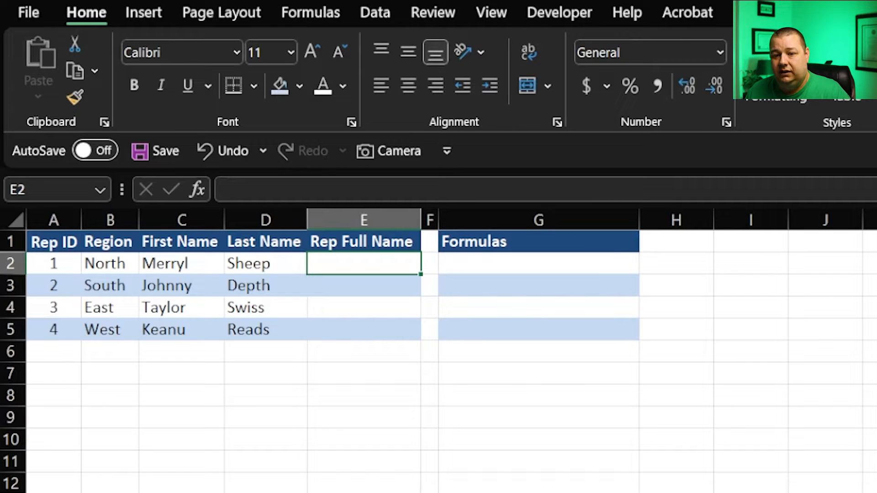
Start a CONCATENATE formula in E2 that uses Merryl's first name in C2
type("=")
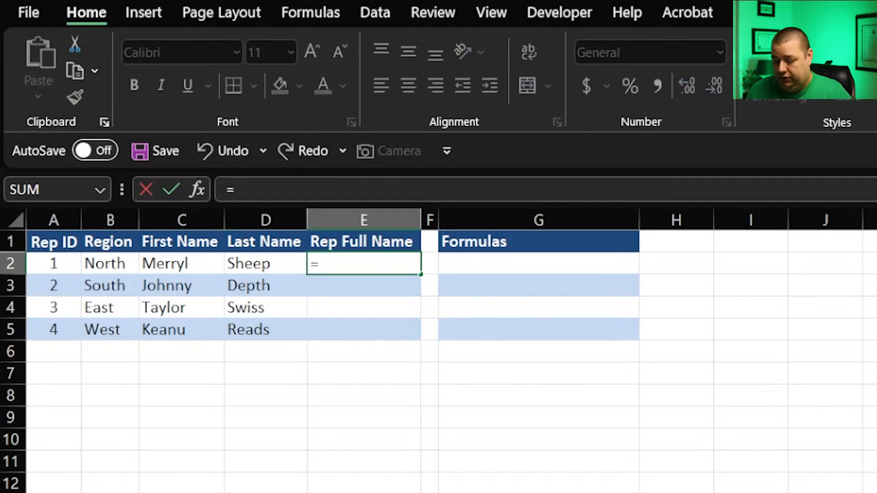
type("co")
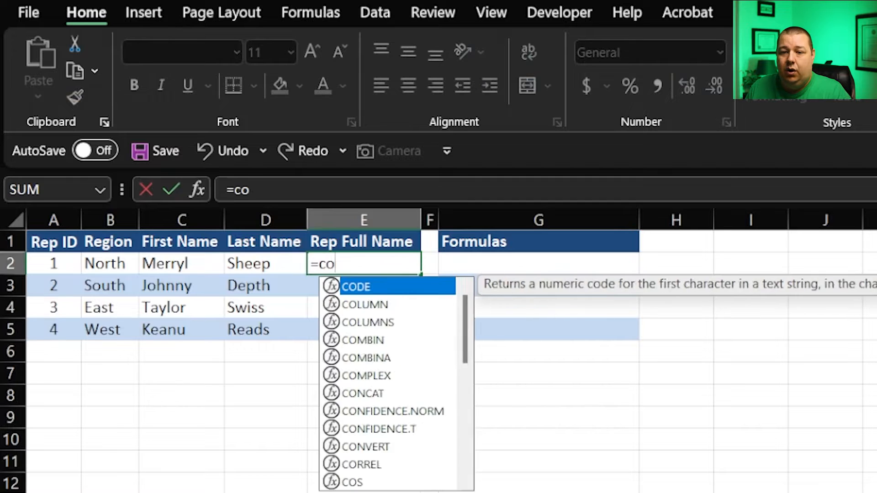
type("n")
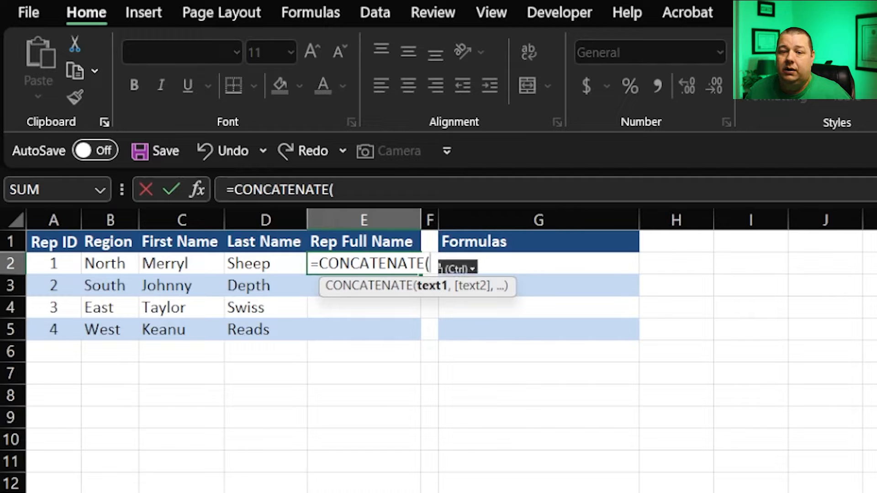
left_click(180, 264)
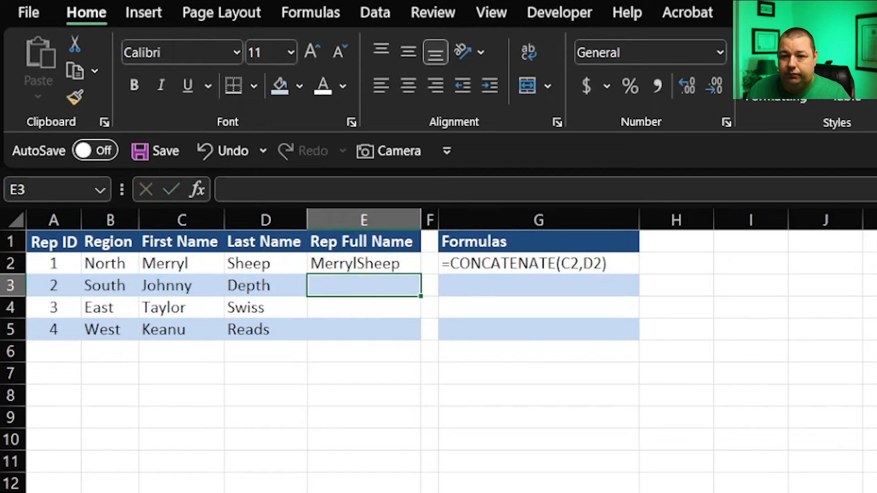
Add a " " argument between C2 and D2 so E2 shows Merryl Sheep
left_click(363, 263)
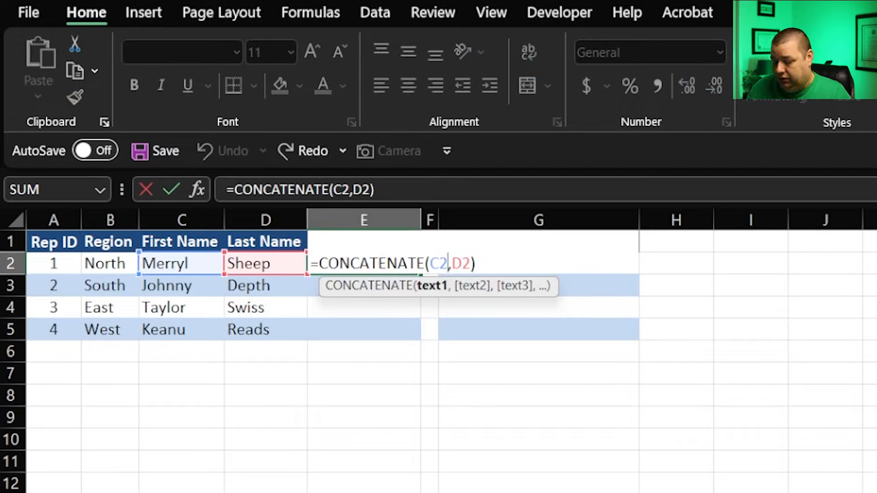
type(",")
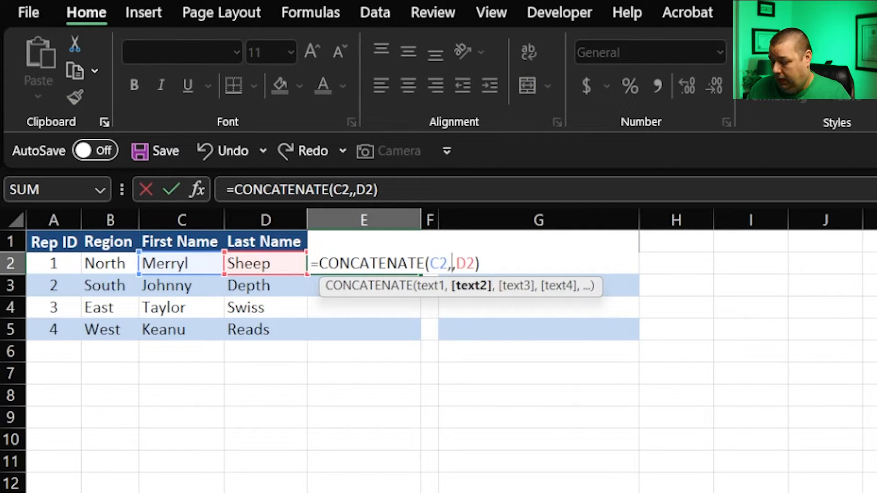
type("\" \"")
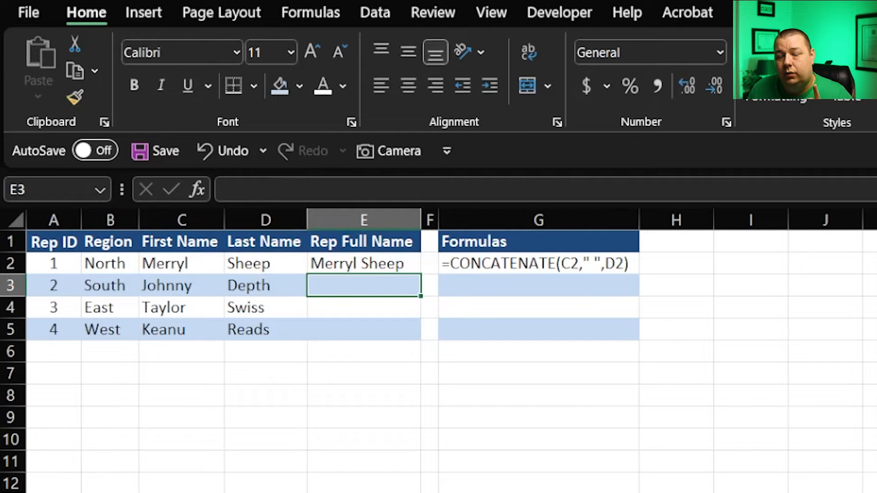
left_click(363, 264)
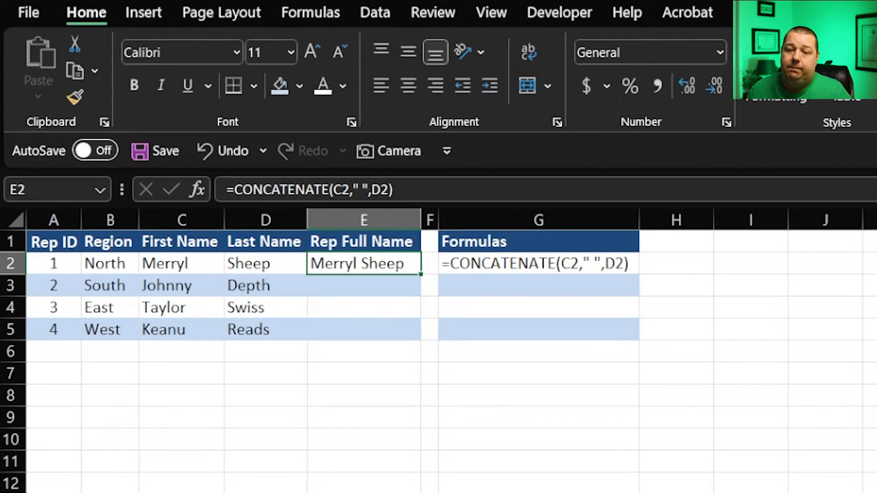
left_click(363, 285)
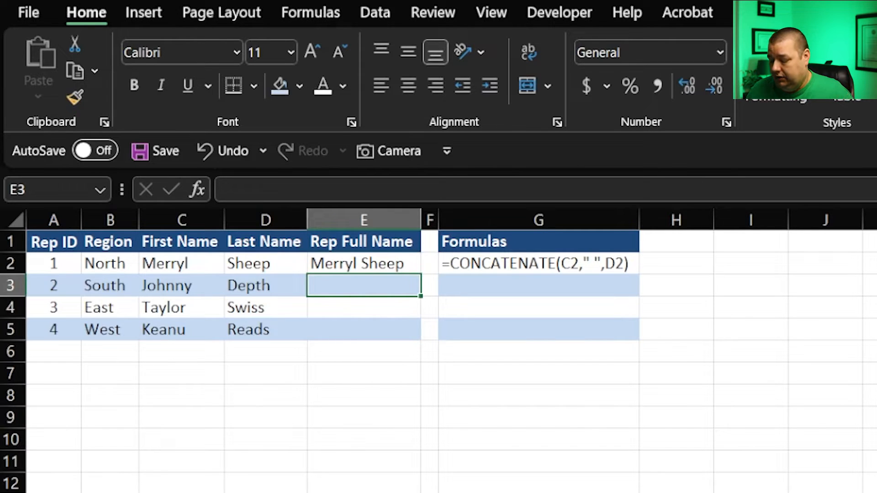
Enter a CONCAT formula in E3 joining Johnny (C3) and Depth (D3)
type("=c")
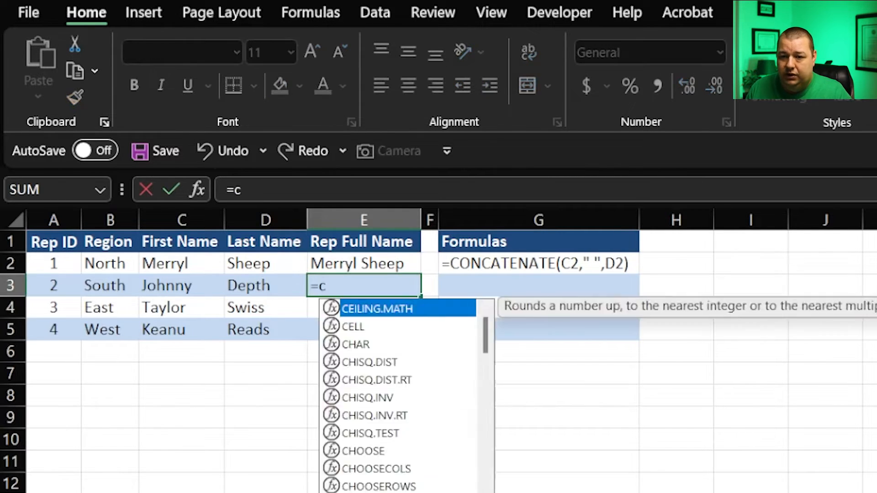
type("on")
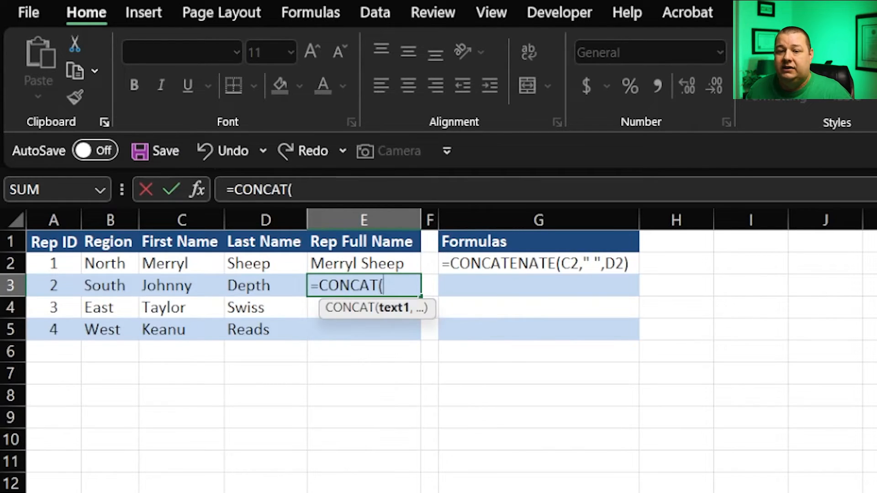
left_click(180, 285)
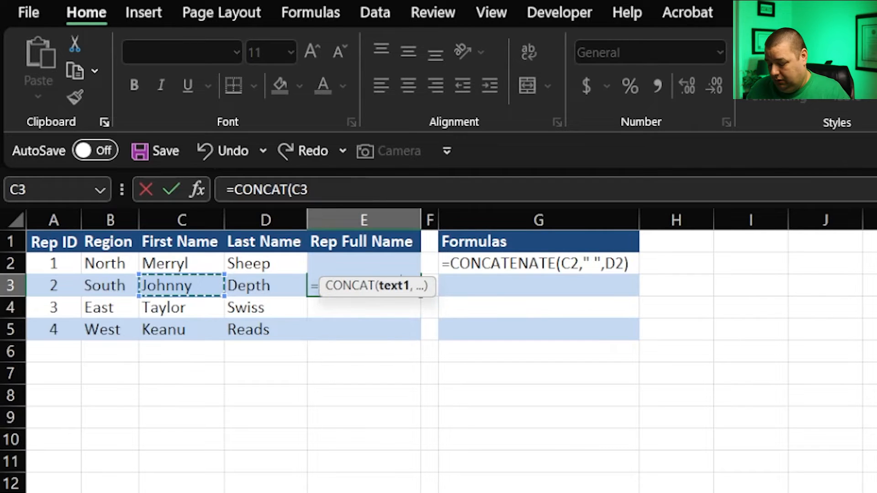
left_click(265, 285)
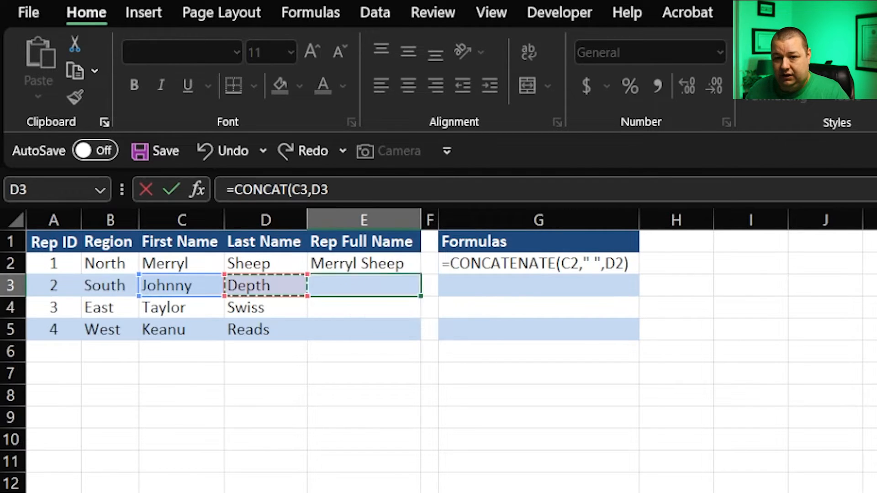
key("Enter")
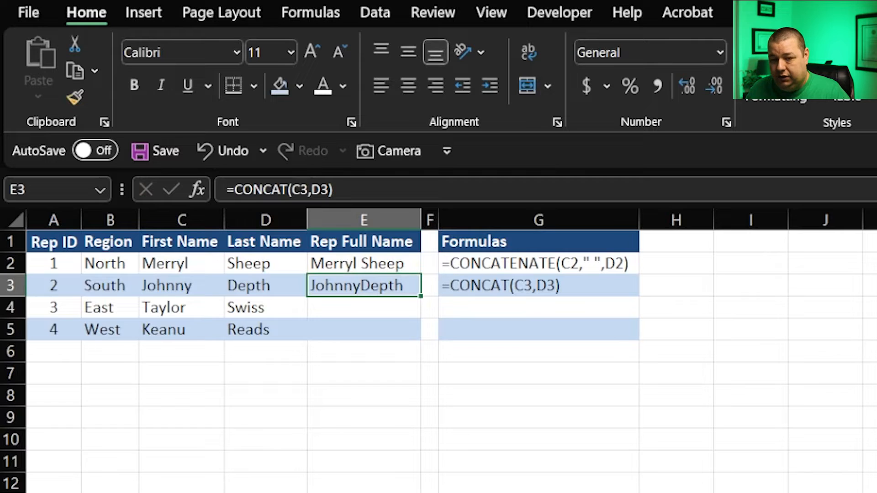
Change the CONCAT argument to the range C3:D3 and compare it with the CONCATENATE formula in E2
double_click(362, 286)
type("=CONCAT()")
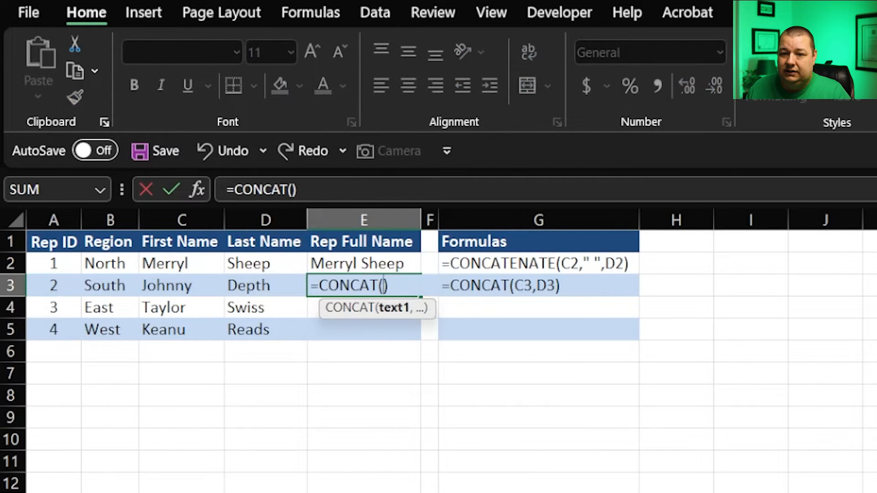
left_click(179, 285)
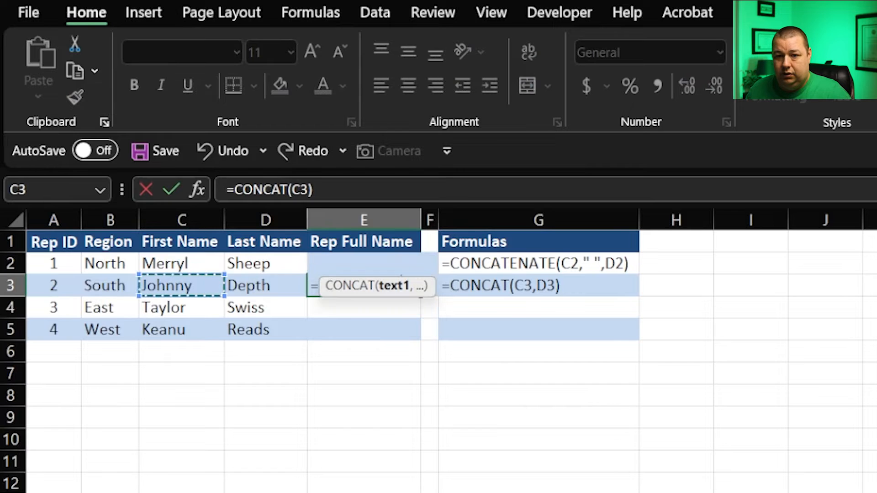
left_click_drag(181, 285, 264, 285)
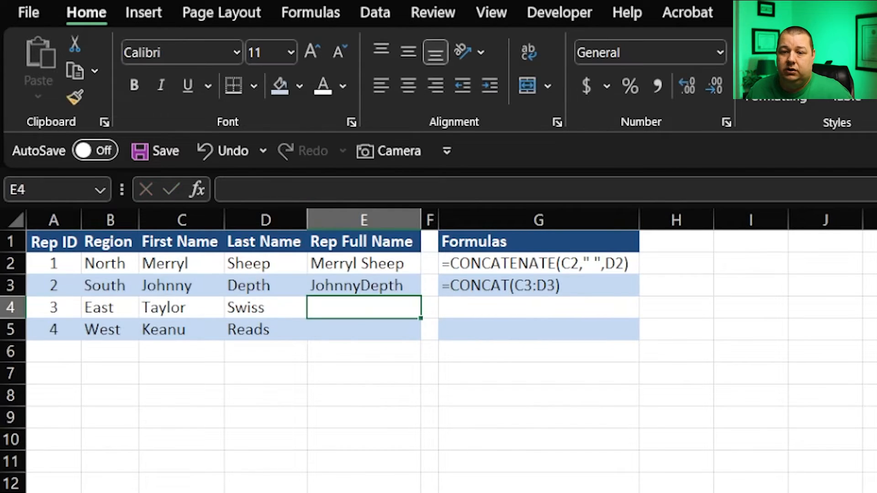
left_click(363, 285)
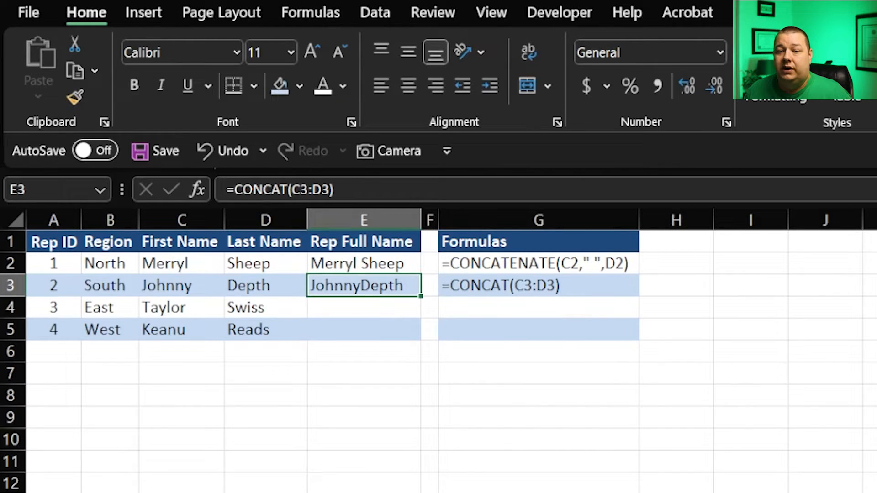
left_click(363, 263)
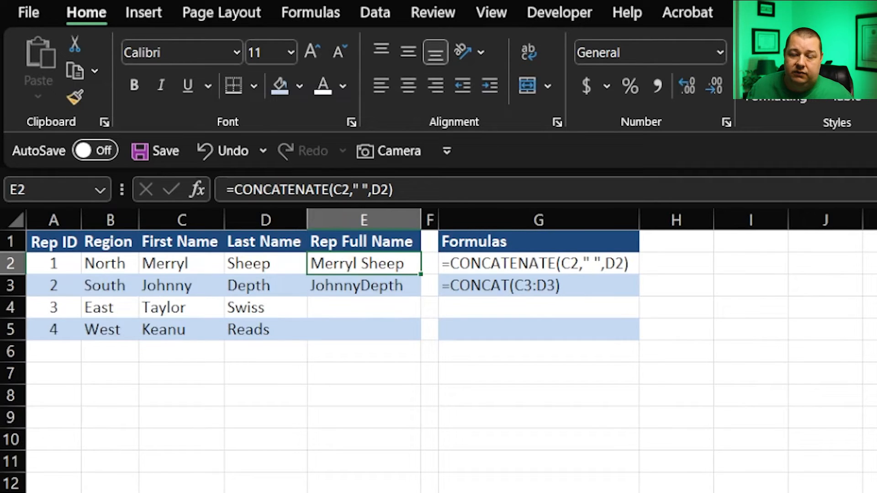
left_click(363, 285)
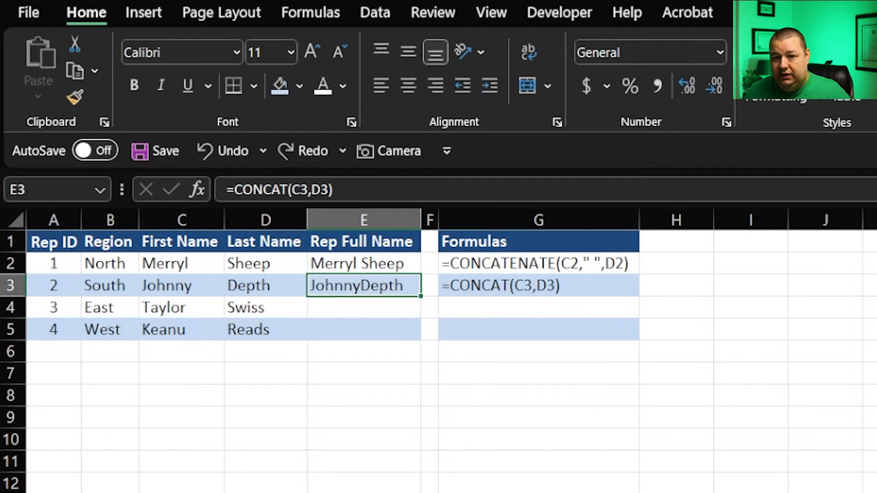
Edit E3 to =CONCAT(C3," ",D3) so it reads Johnny Depth
double_click(363, 285)
type("\",")
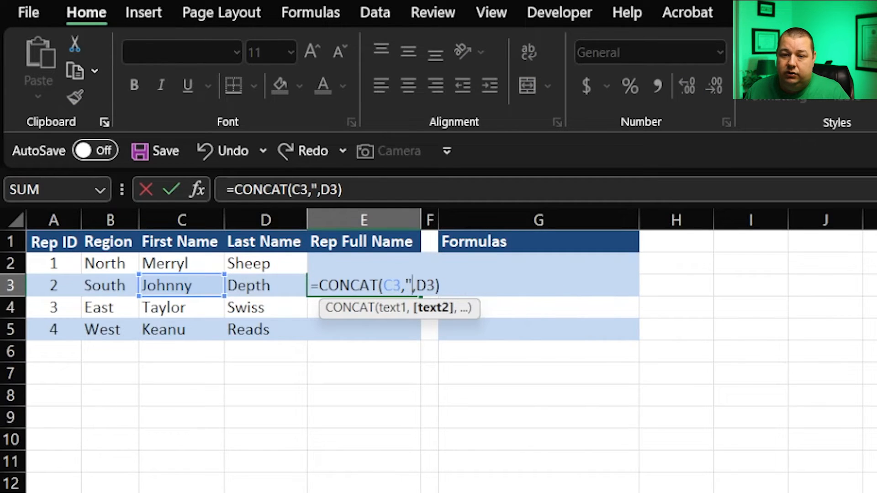
type("\" \"")
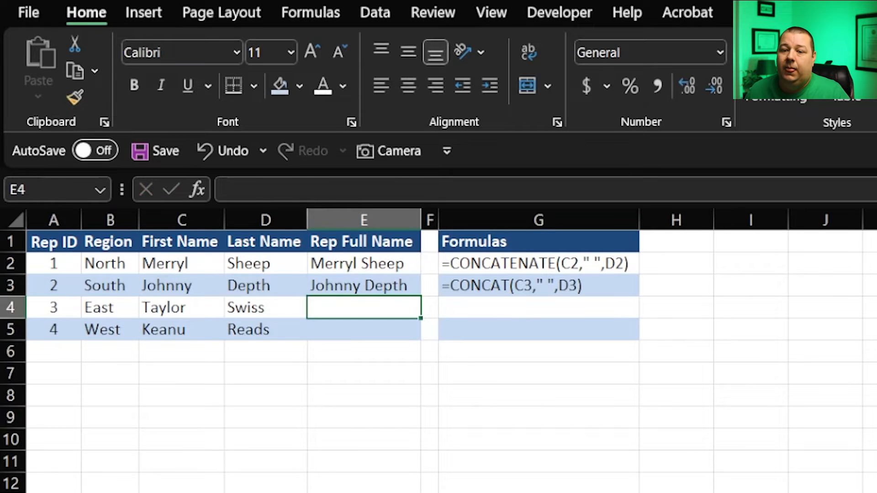
left_click(363, 285)
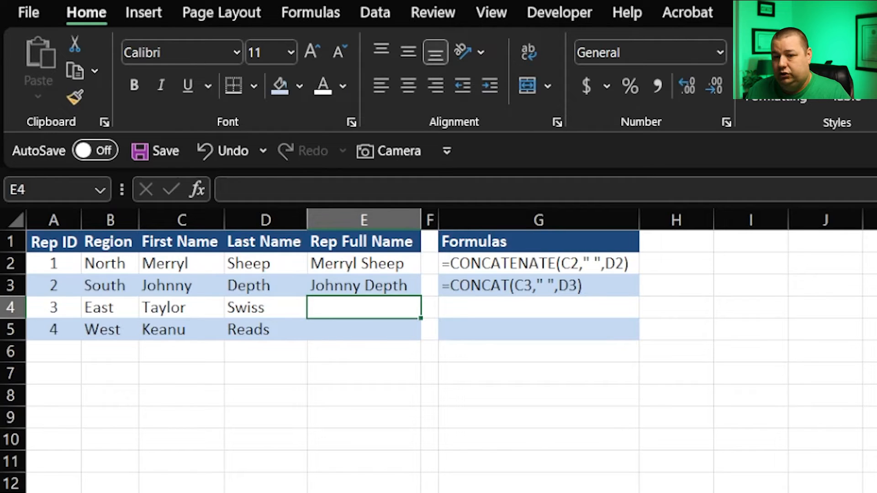
Enter =TEXTJOIN(" ",,C4:D4) in E4 so it shows Taylor Swiss
type("=tex")
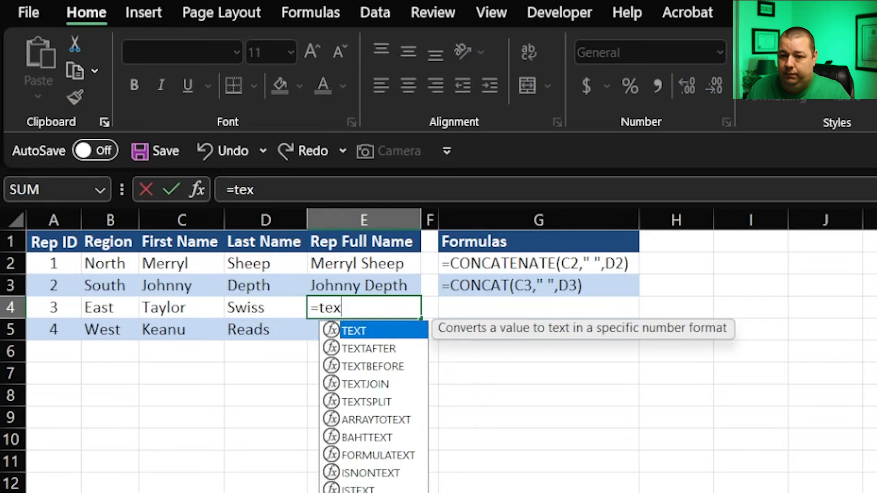
double_click(369, 384)
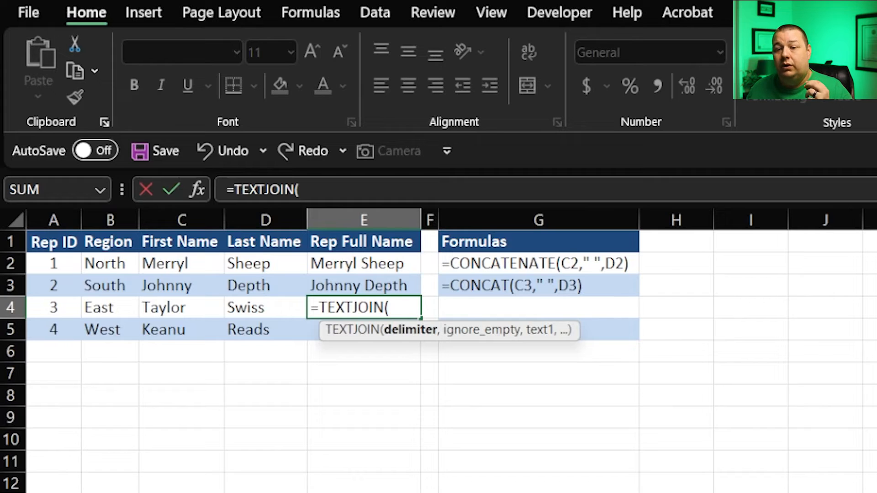
type("\"")
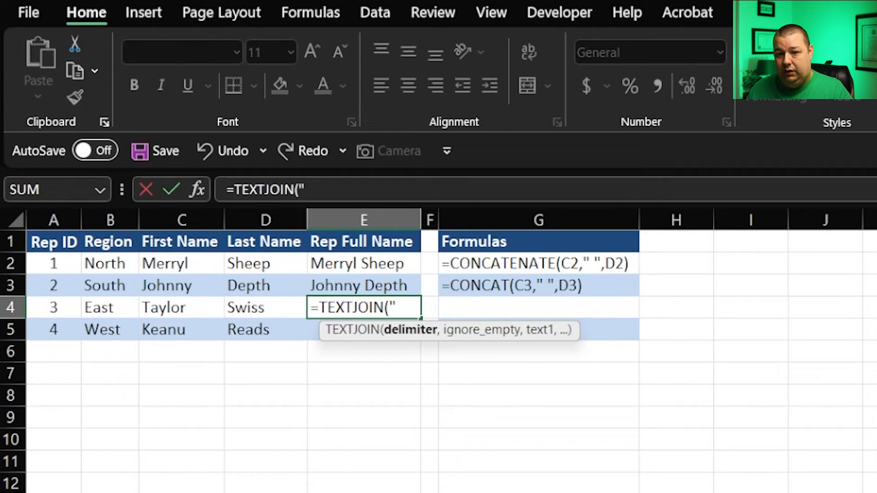
type("\" \"")
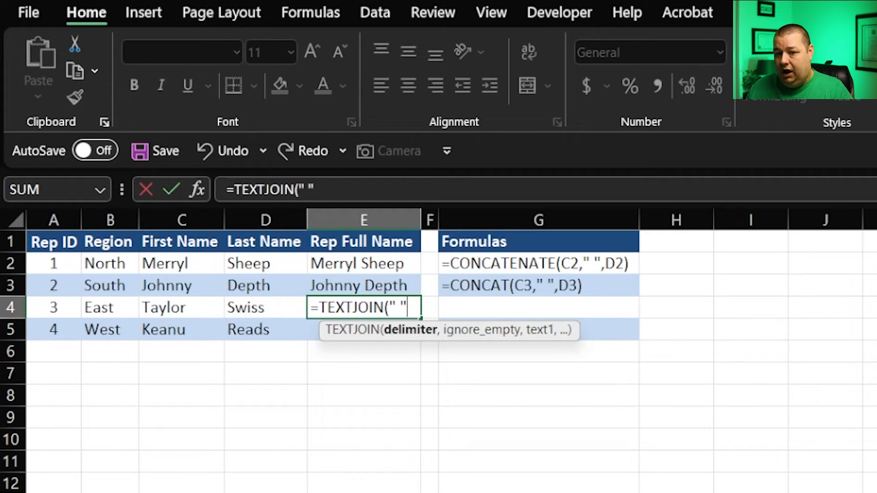
type(",")
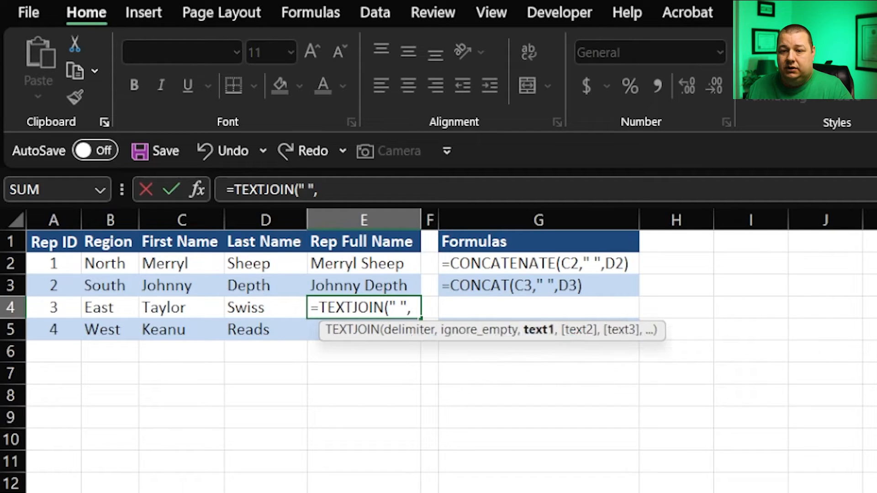
left_click_drag(181, 307, 265, 307)
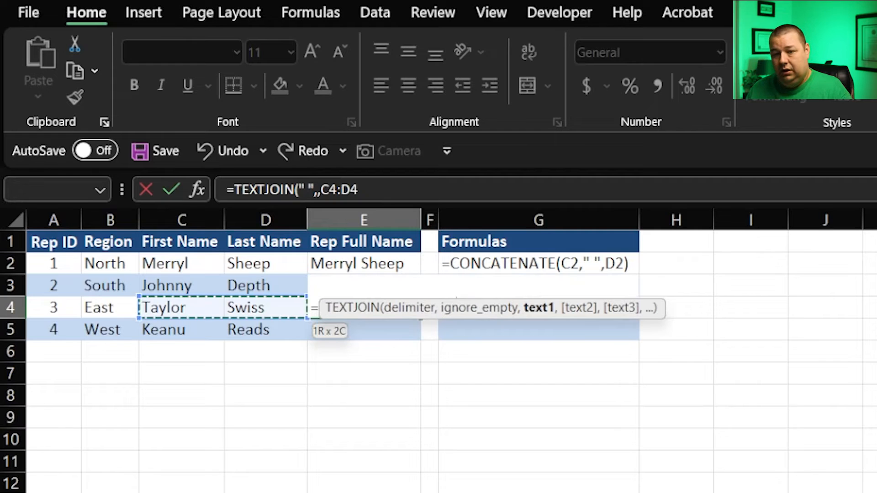
key("Enter")
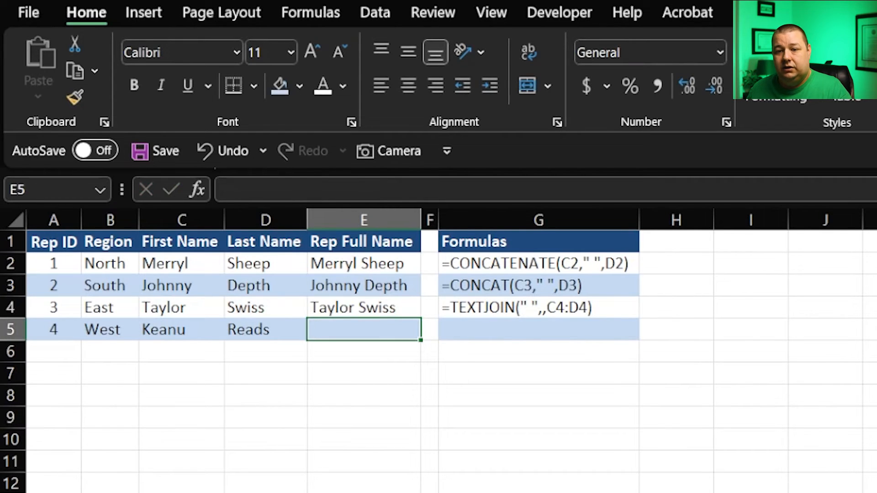
left_click(363, 307)
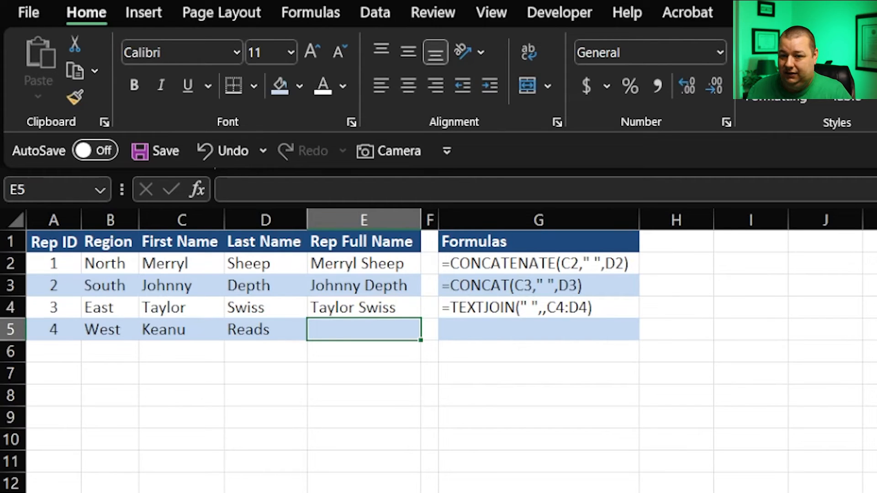
Enter =C5&D5 in E5 for KeanuReads, then reopen it to start adding a space
type("=")
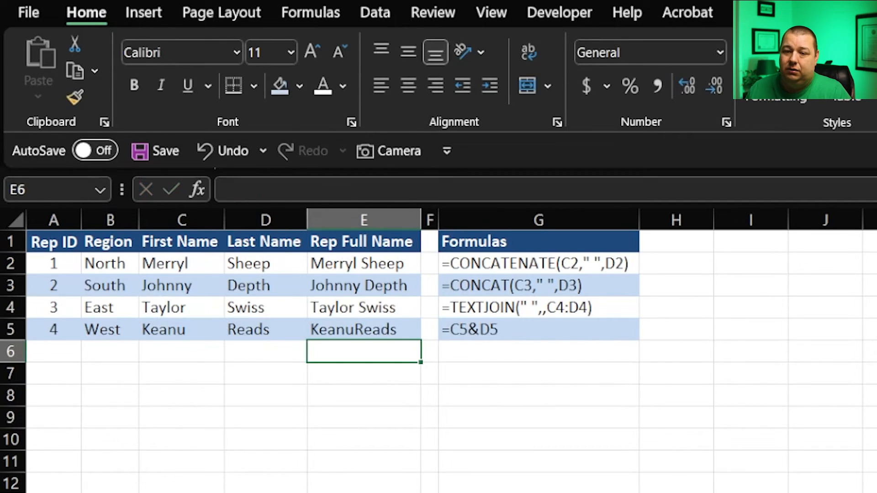
left_click(363, 329)
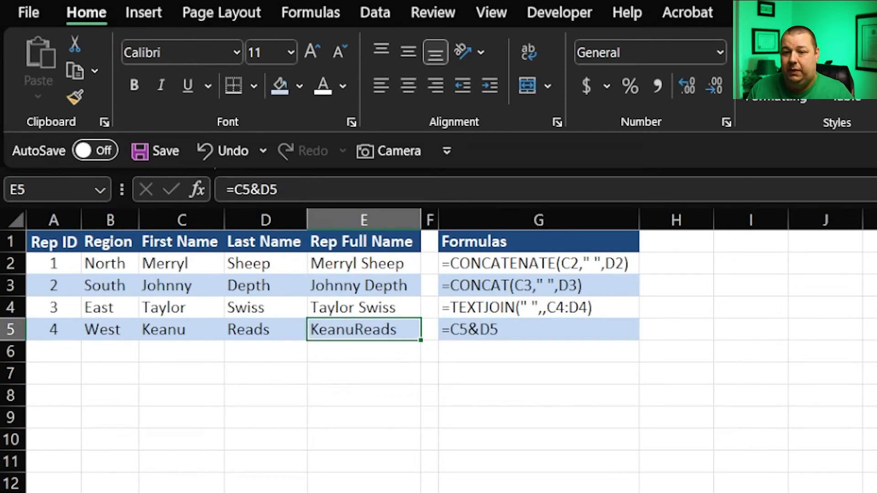
double_click(363, 329)
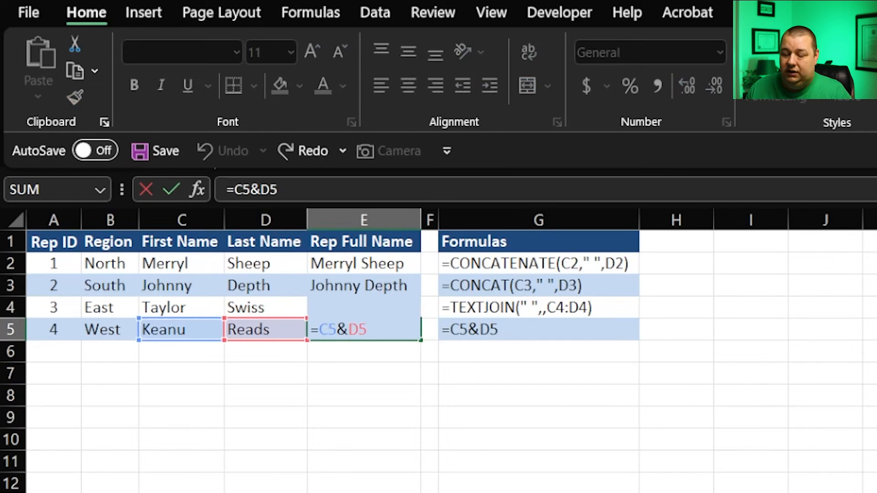
type("\"")
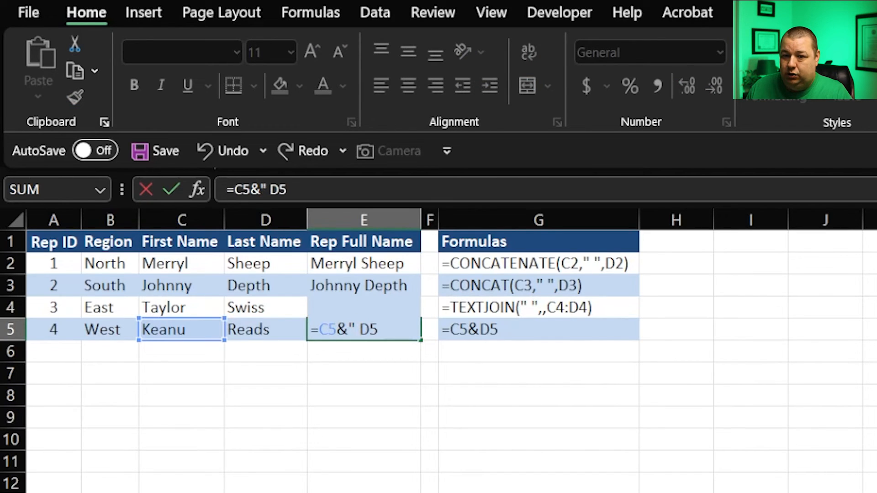